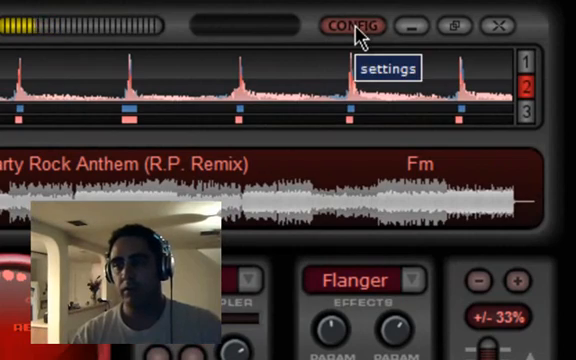
# Reach the Sound Setup settings and list the output configurations (single, headphones, external mixer, 3-lines)
pyautogui.click(352, 22)
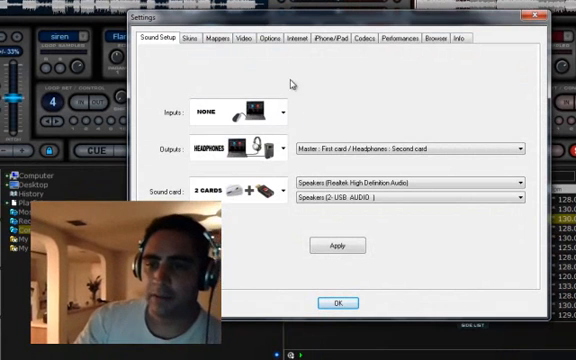
pyautogui.moveTo(348, 104)
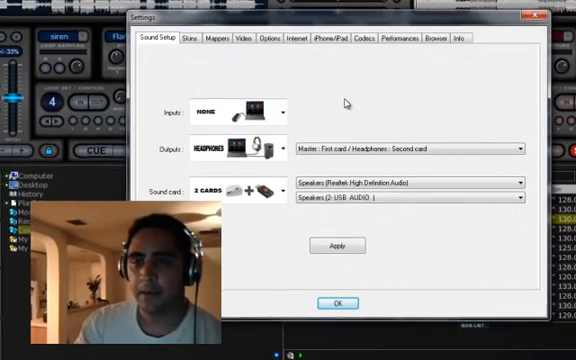
pyautogui.click(280, 112)
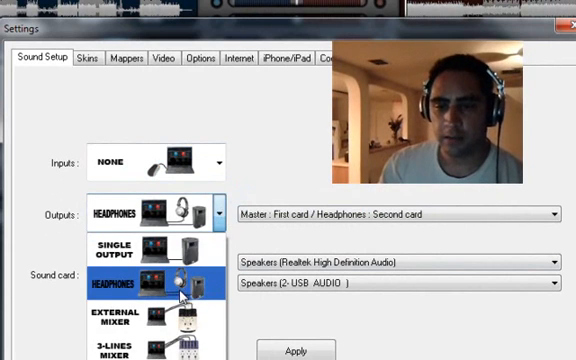
pyautogui.click(156, 278)
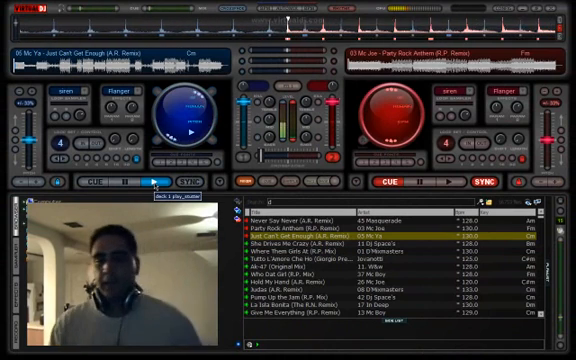
# Start a track on a deck to test the master/headphones routing
pyautogui.click(448, 182)
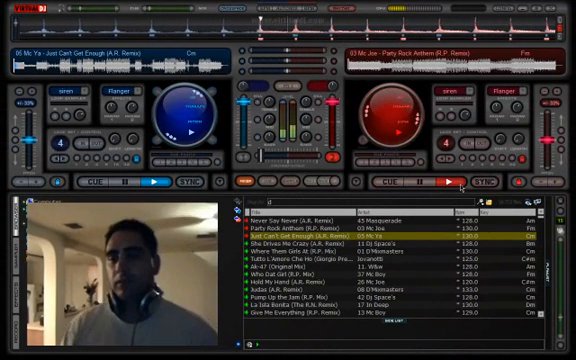